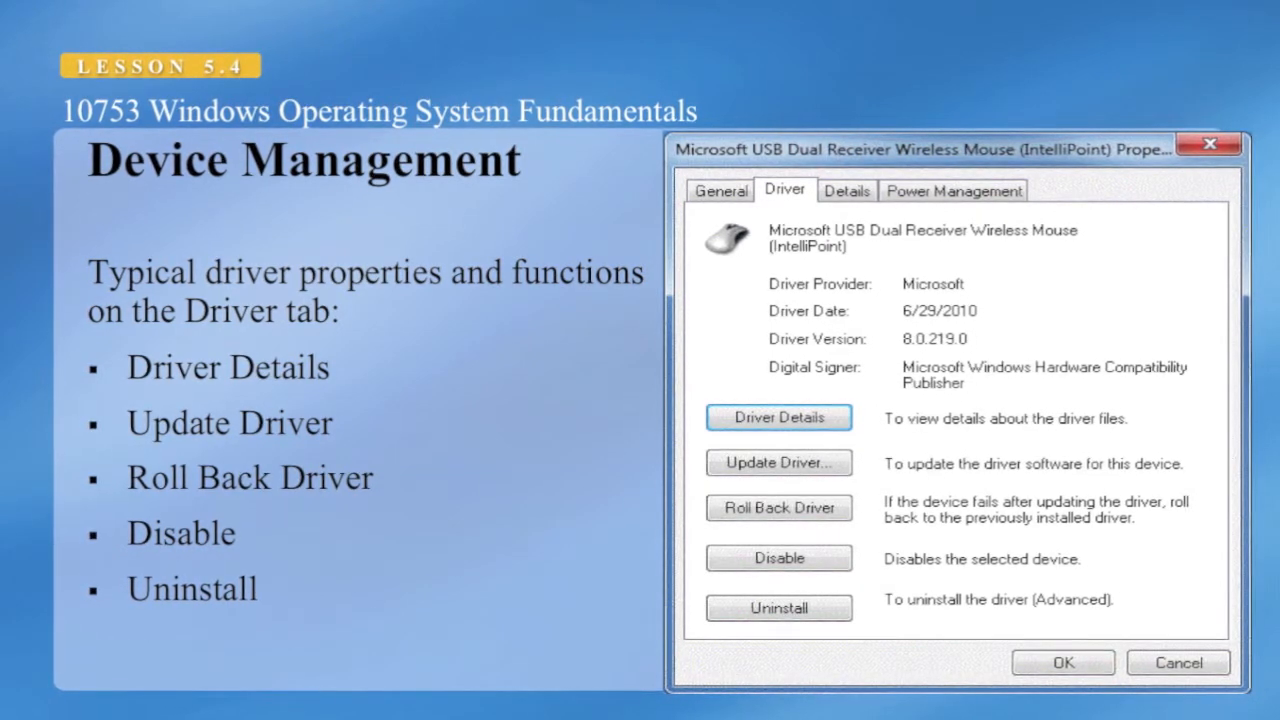
- Move past the Compatibility Center slide to the Lesson Review questions slide
click(952, 190)
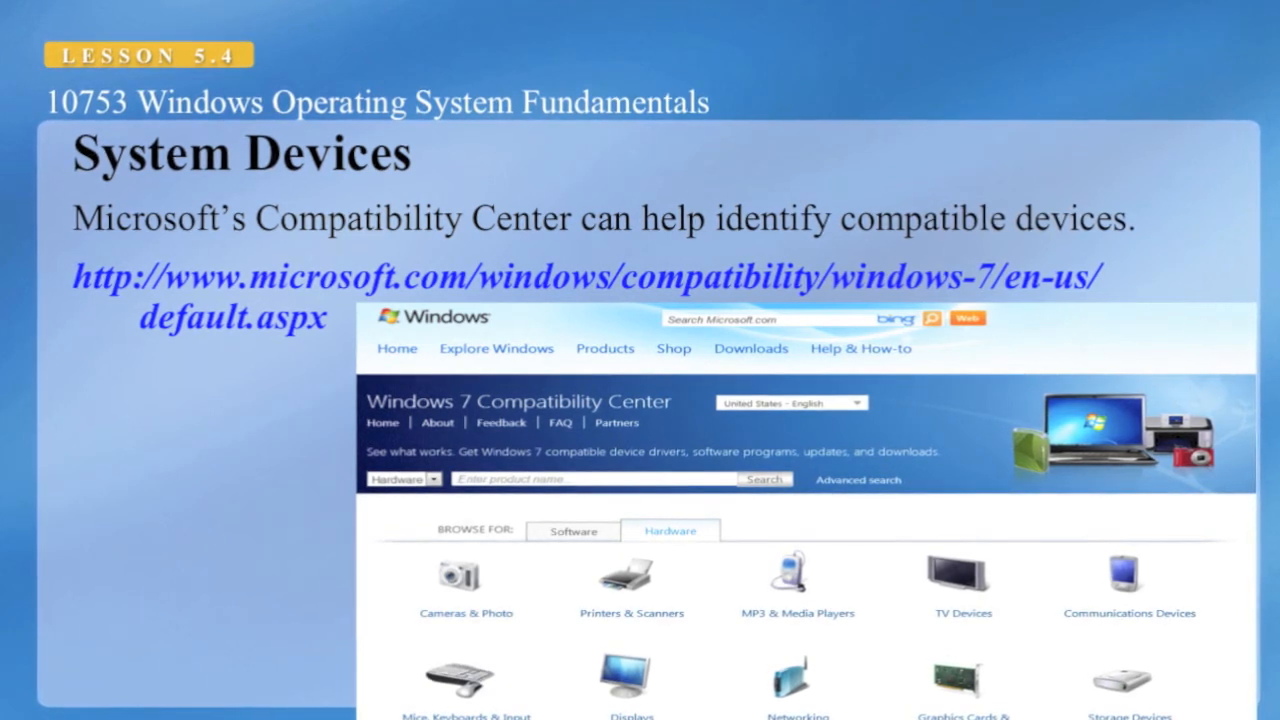
key(right)
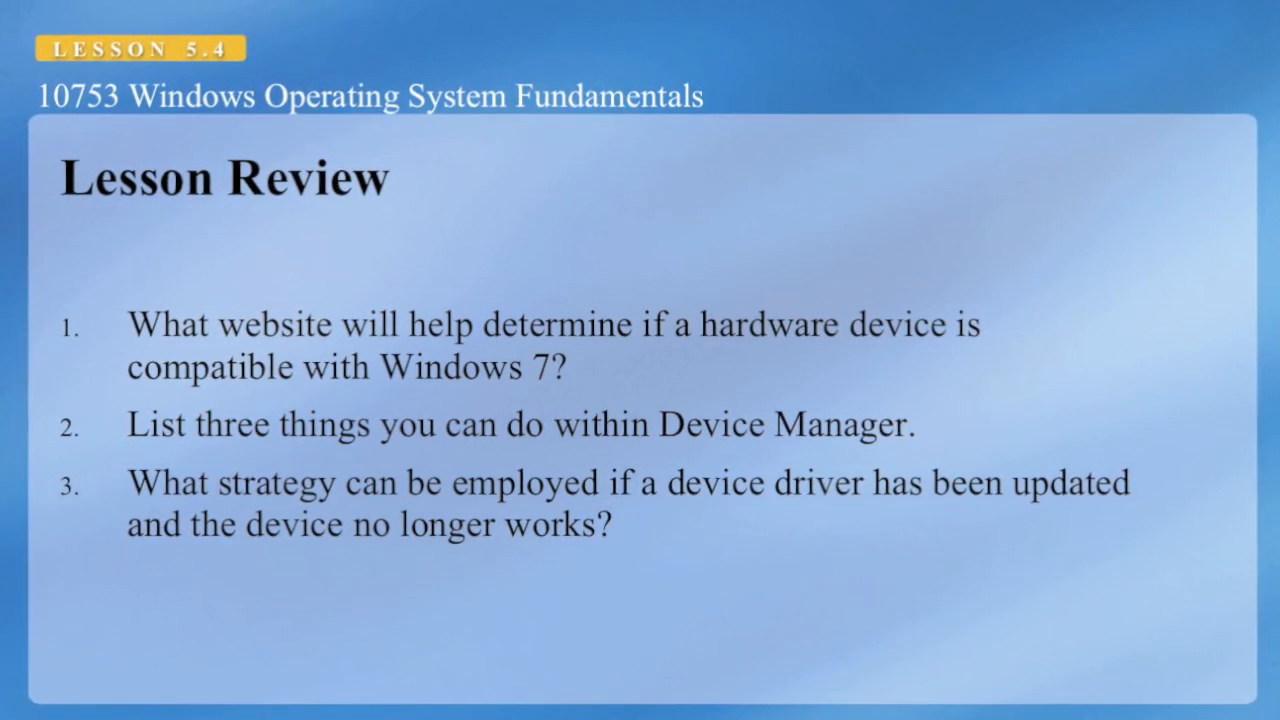